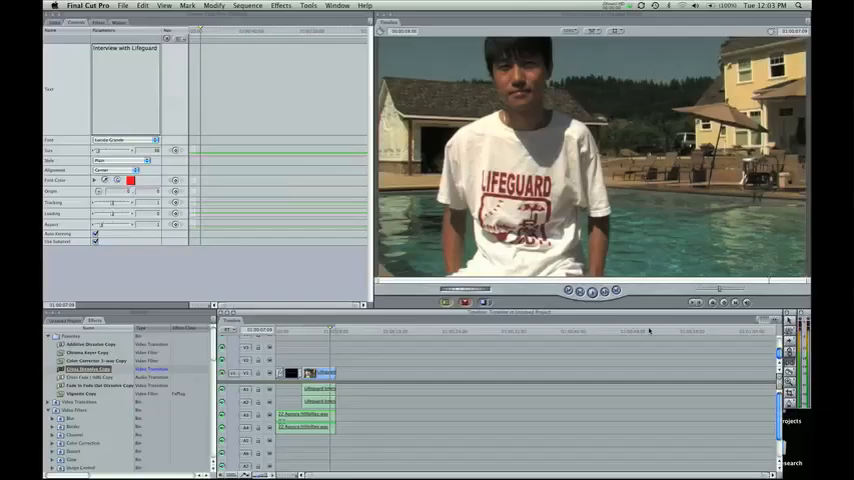
pyautogui.moveTo(638, 337)
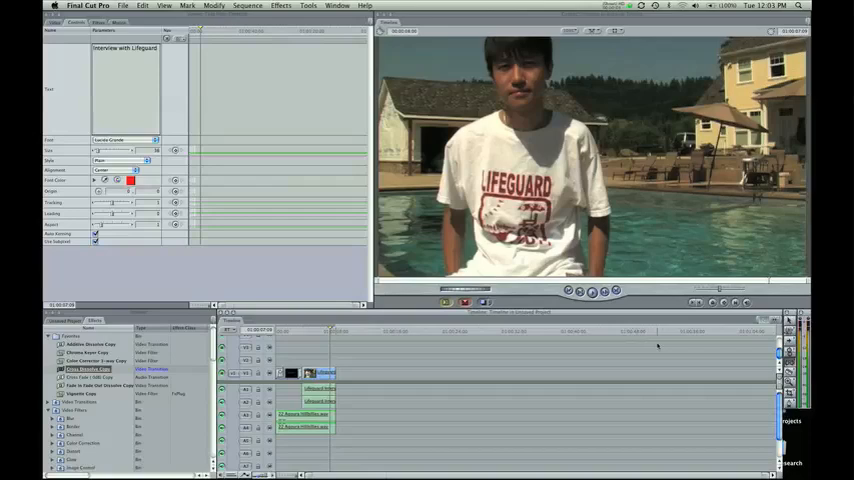
pyautogui.moveTo(568, 358)
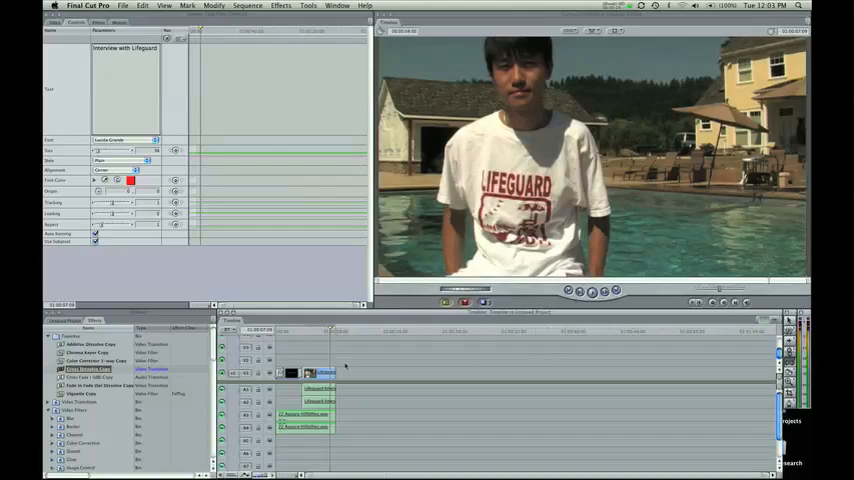
pyautogui.moveTo(604, 354)
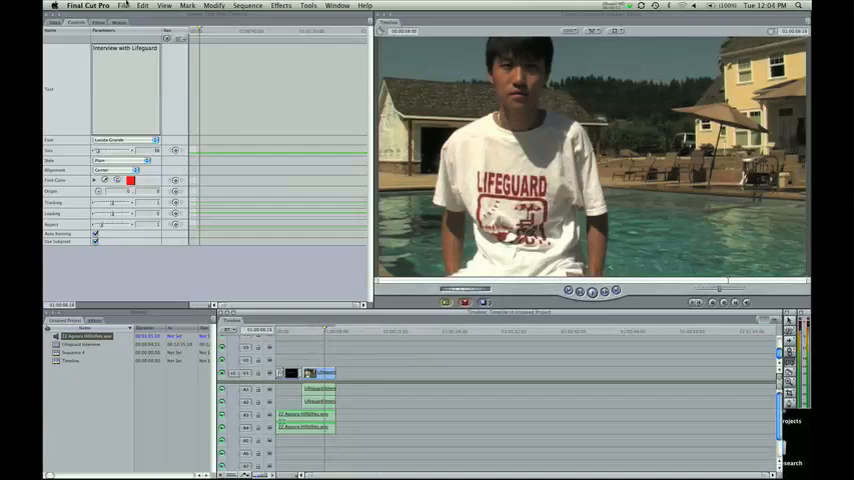
# - Glance at the File menu, then select Sequence 4 and the Timeline sequence in the Browser
pyautogui.click(123, 6)
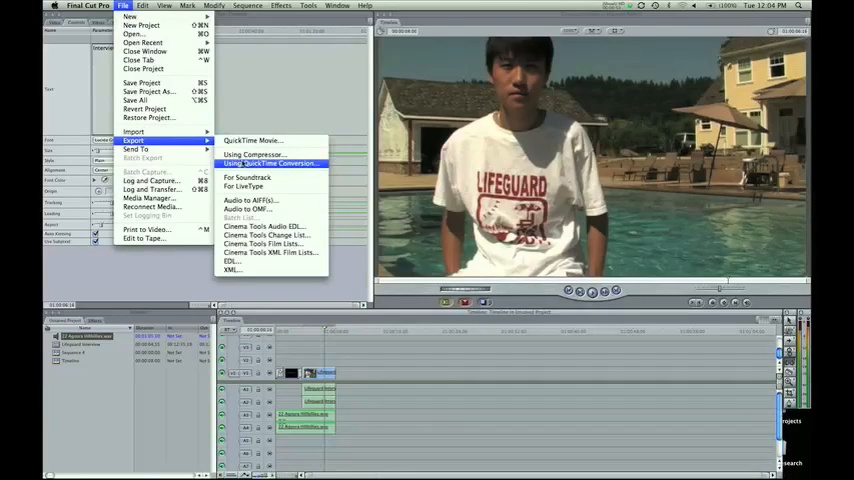
pyautogui.moveTo(270, 163)
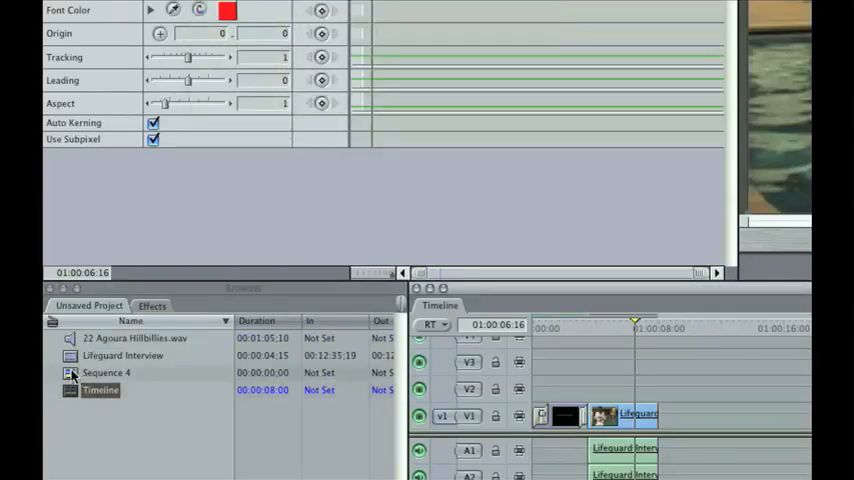
pyautogui.click(106, 373)
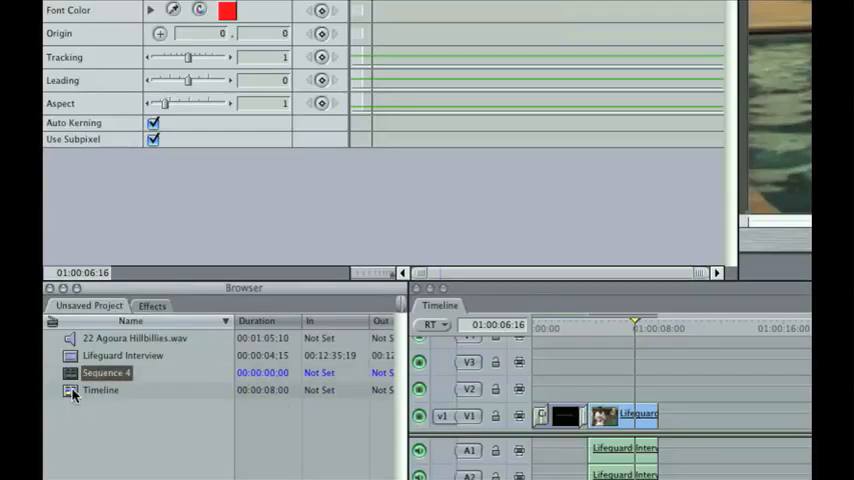
pyautogui.click(100, 390)
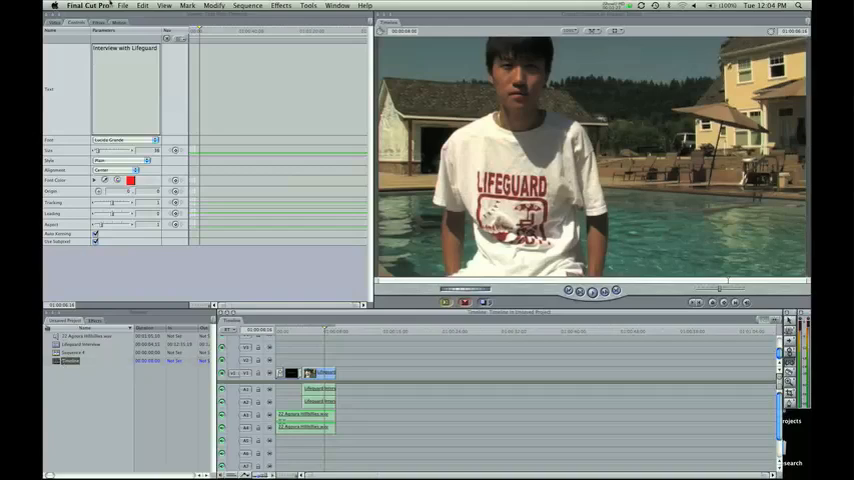
# - Choose File > Export > Using QuickTime Conversion for the Timeline sequence
pyautogui.click(122, 6)
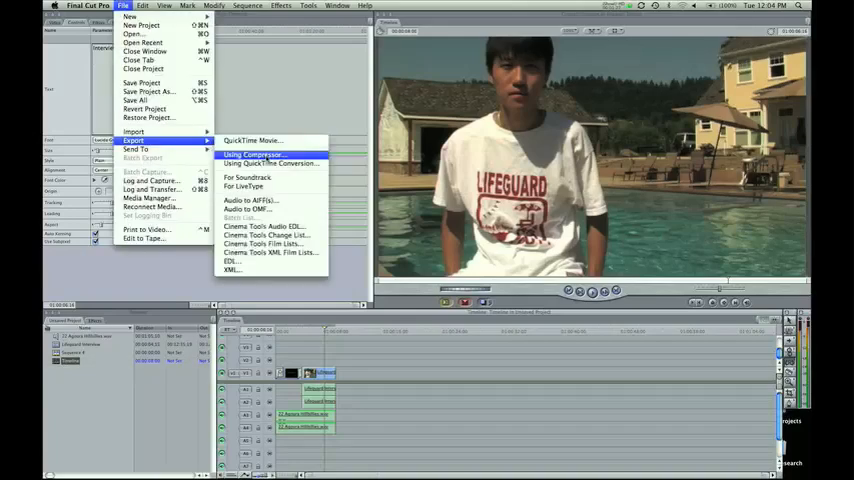
pyautogui.moveTo(270, 163)
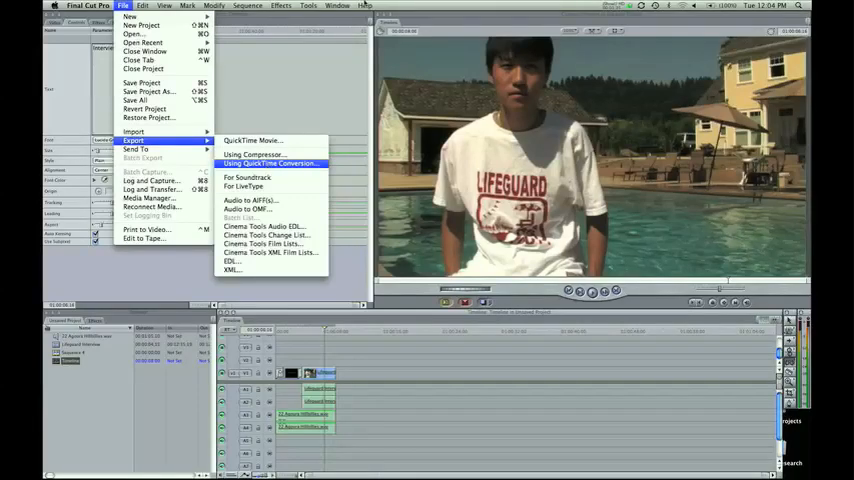
pyautogui.click(87, 6)
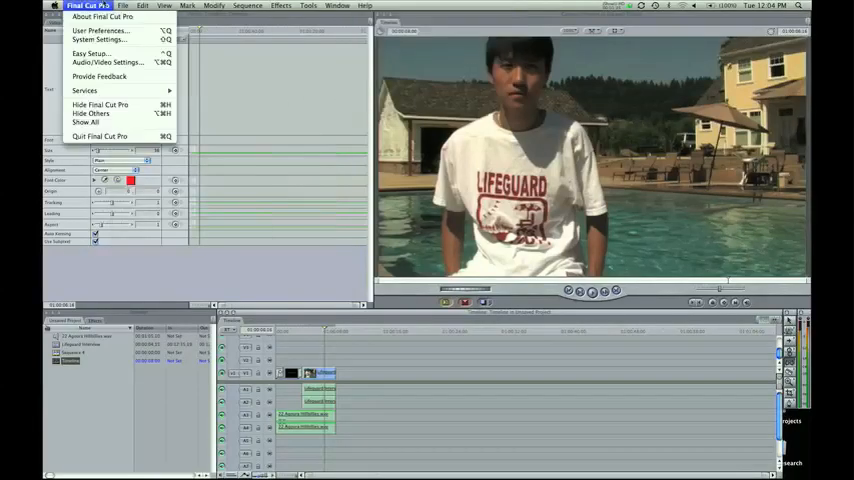
pyautogui.click(123, 6)
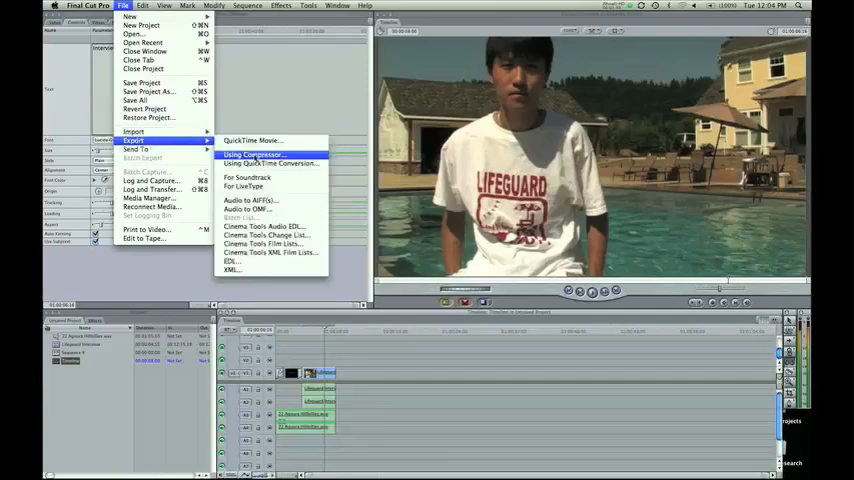
pyautogui.moveTo(270, 163)
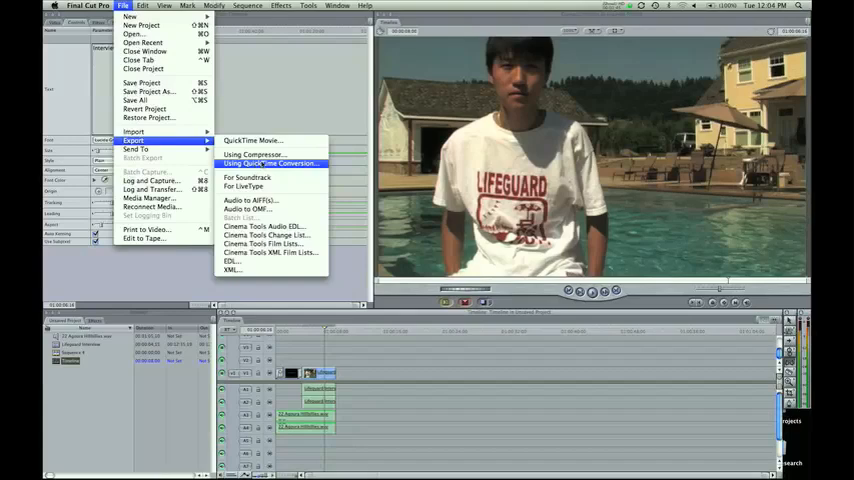
pyautogui.moveTo(252, 140)
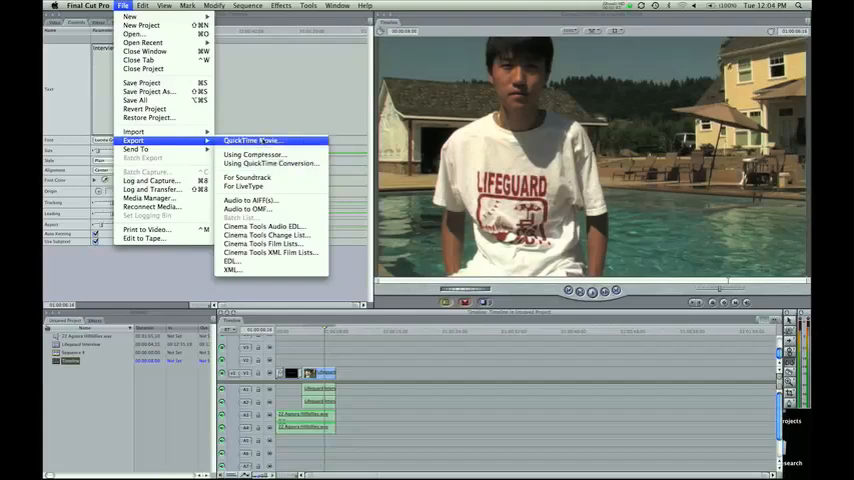
pyautogui.click(250, 140)
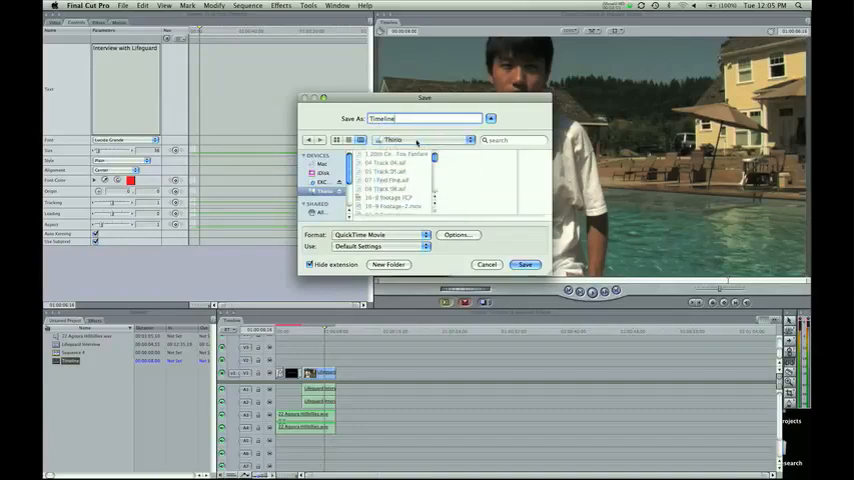
pyautogui.click(380, 235)
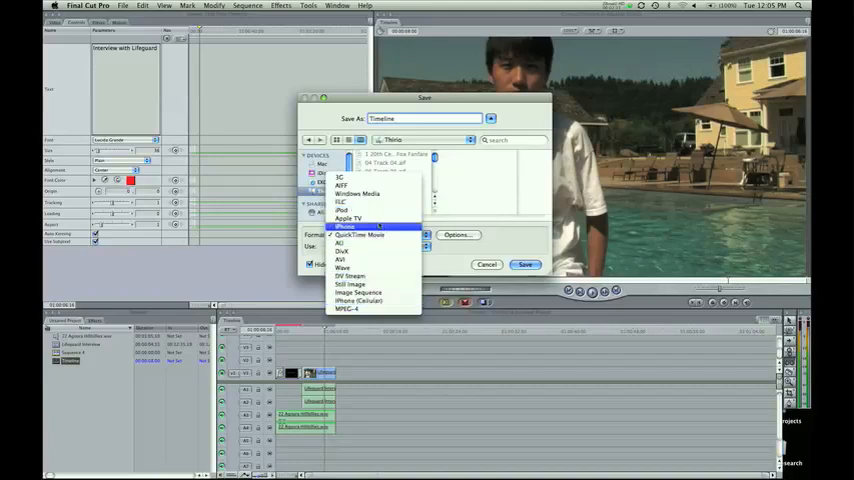
pyautogui.click(345, 301)
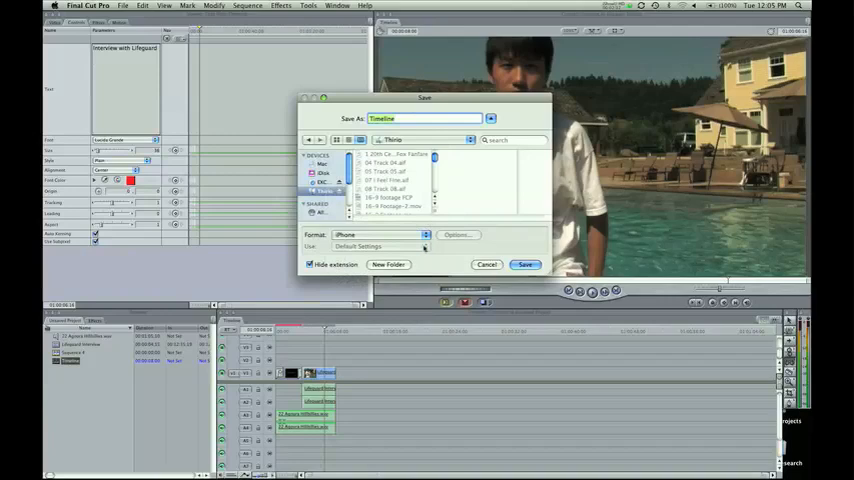
pyautogui.click(415, 139)
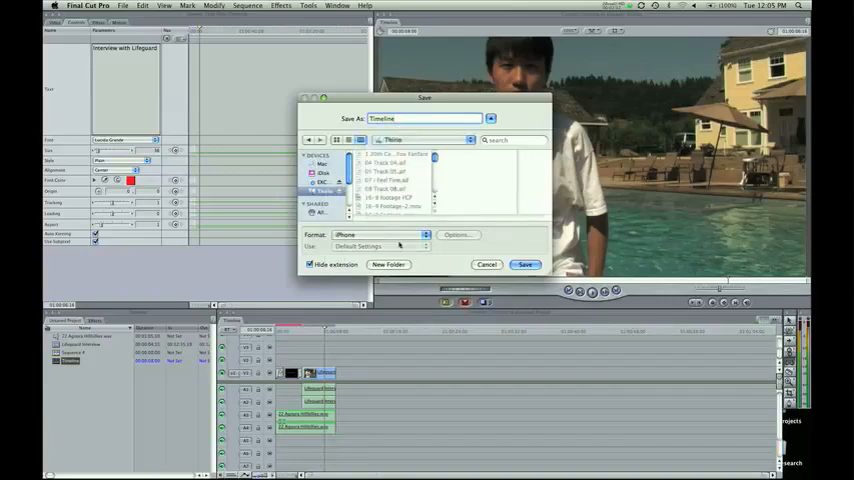
pyautogui.click(380, 234)
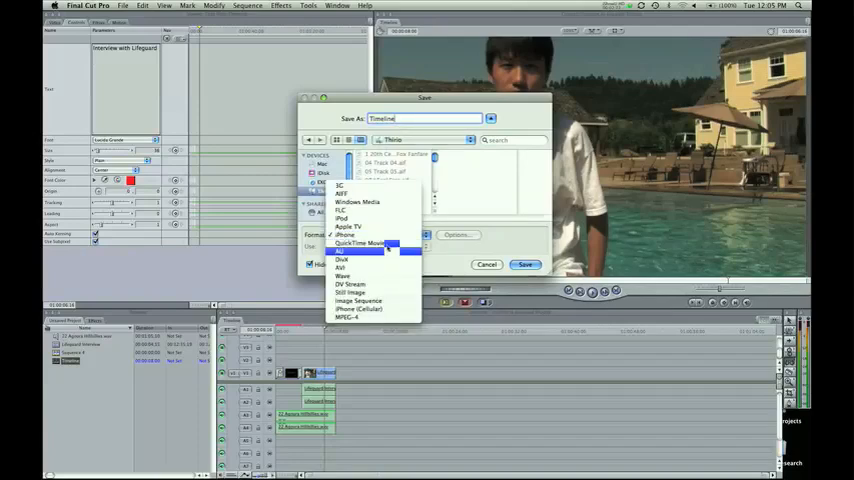
pyautogui.click(360, 243)
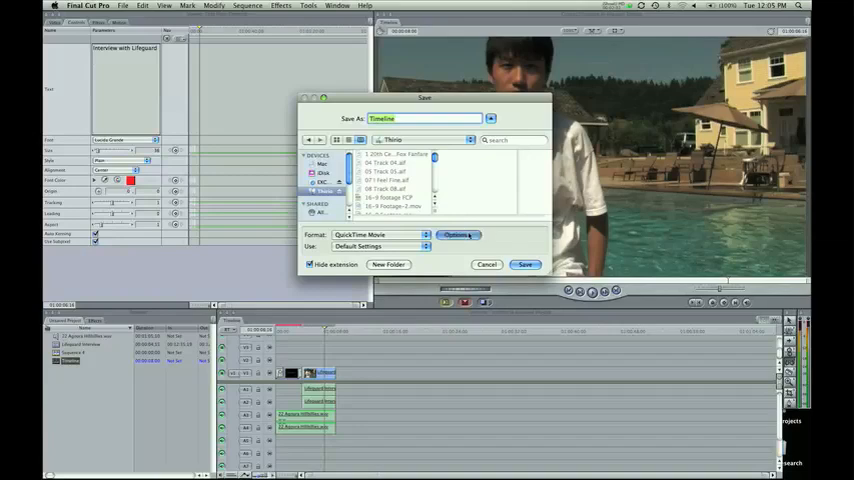
# - Open the movie's video settings and list the compression types to pick H.264
pyautogui.click(457, 235)
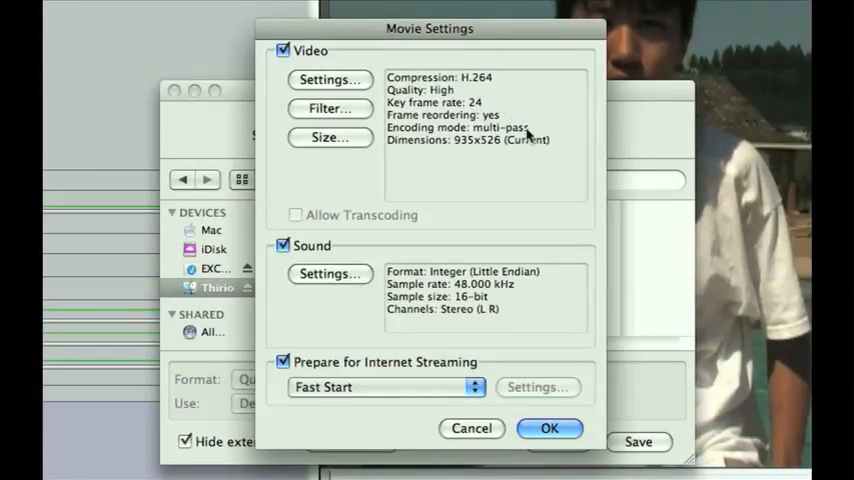
pyautogui.moveTo(545, 143)
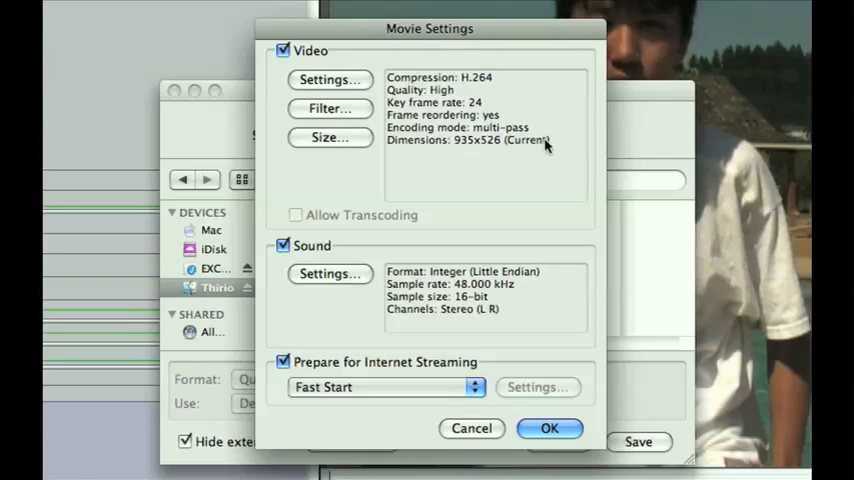
pyautogui.moveTo(326, 66)
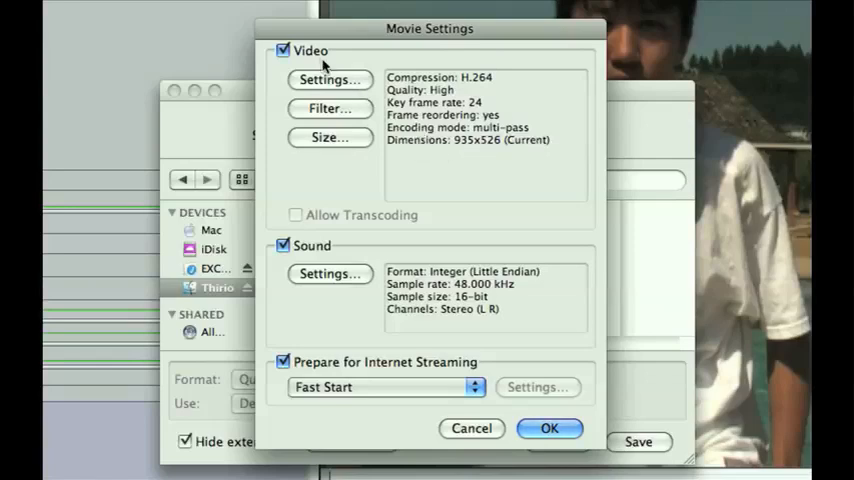
pyautogui.click(329, 79)
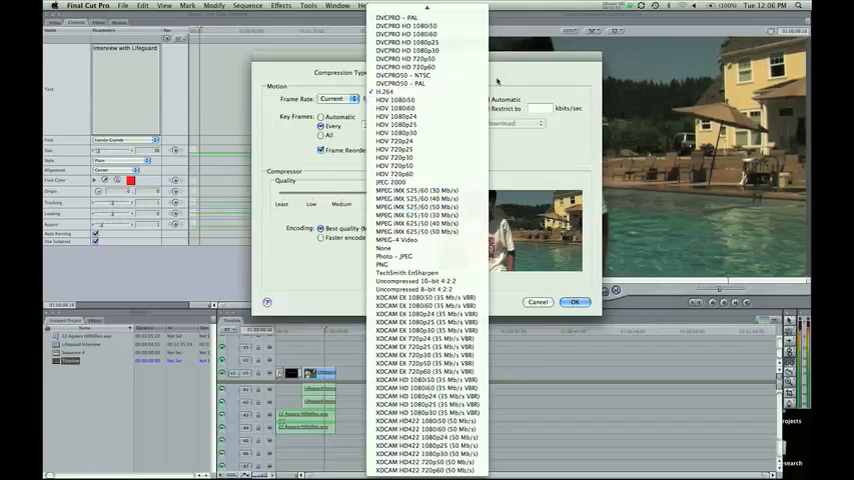
# - Keep H.264 at Current frame rate and 24-frame key frames, with quality set to High
pyautogui.click(395, 91)
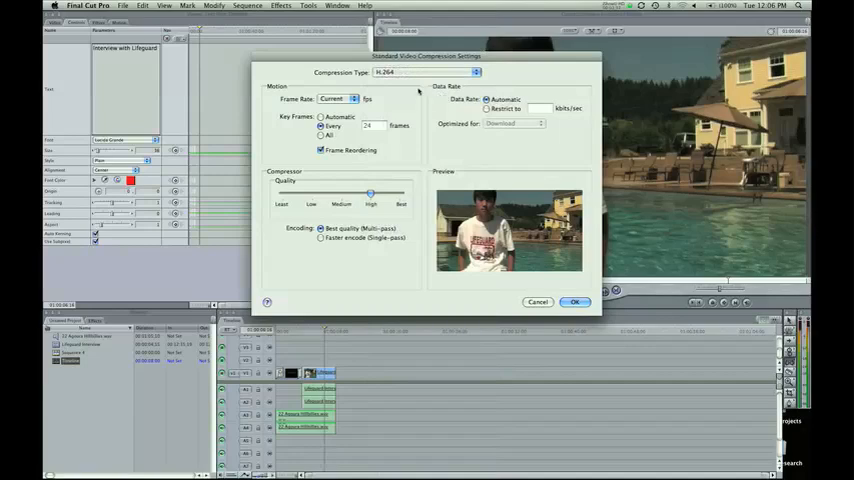
pyautogui.click(352, 98)
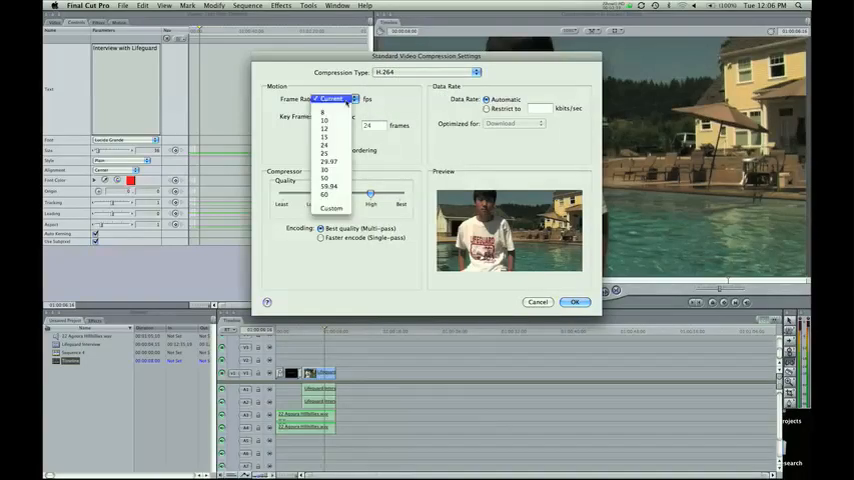
pyautogui.click(330, 98)
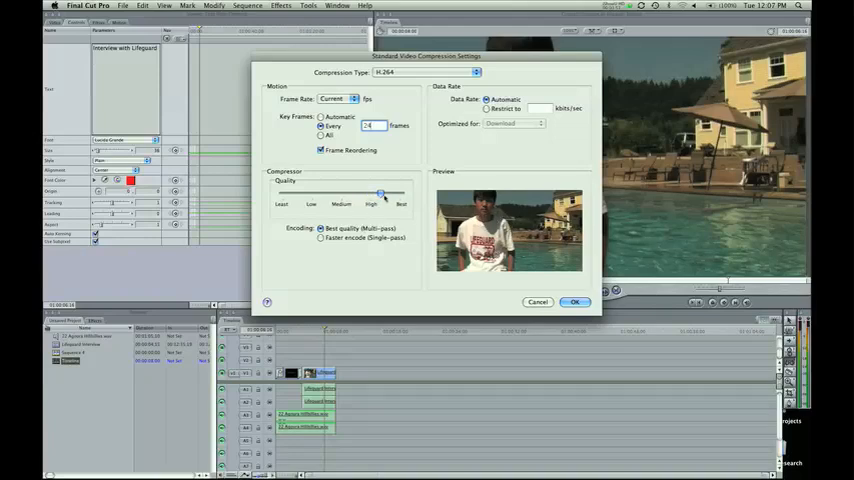
pyautogui.moveTo(382, 193); pyautogui.dragTo(283, 193)
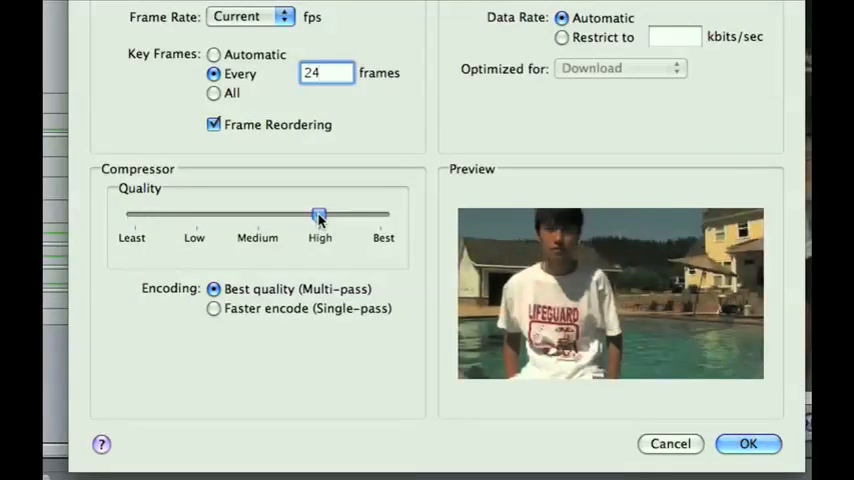
pyautogui.moveTo(318, 214); pyautogui.dragTo(335, 214)
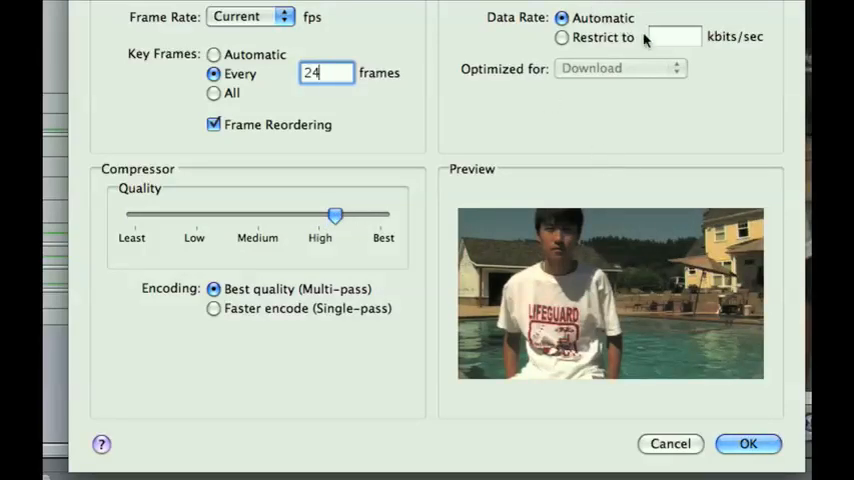
pyautogui.click(562, 37)
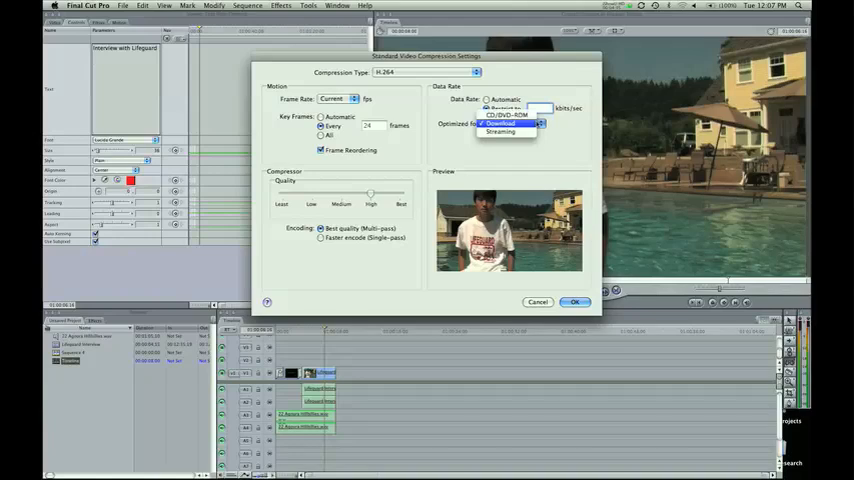
# - Keep Download optimization, reset Compression Type to H.264, and accept the video settings
pyautogui.click(515, 123)
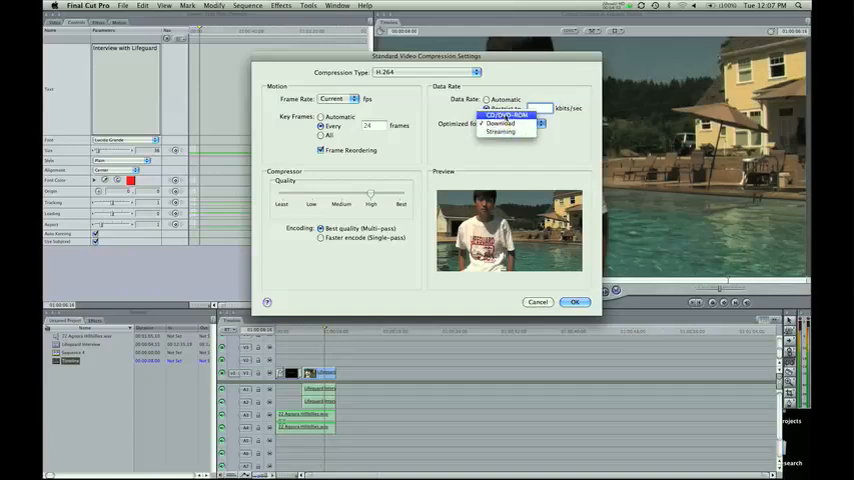
pyautogui.click(500, 124)
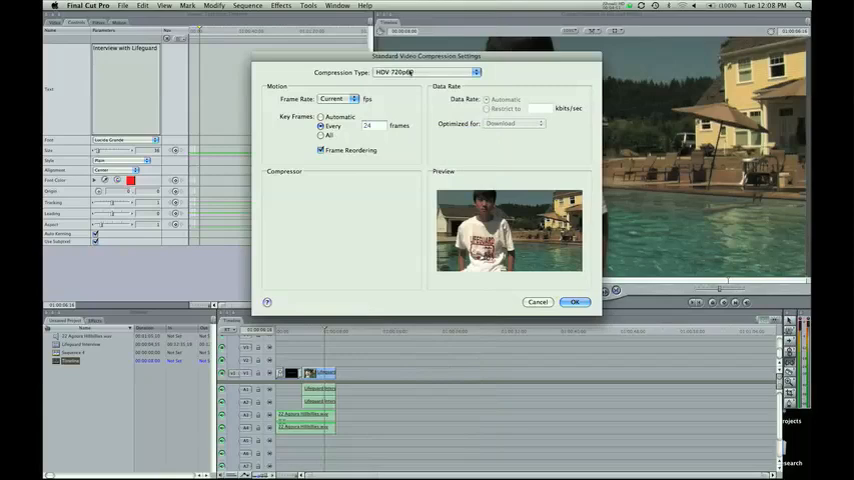
pyautogui.click(425, 72)
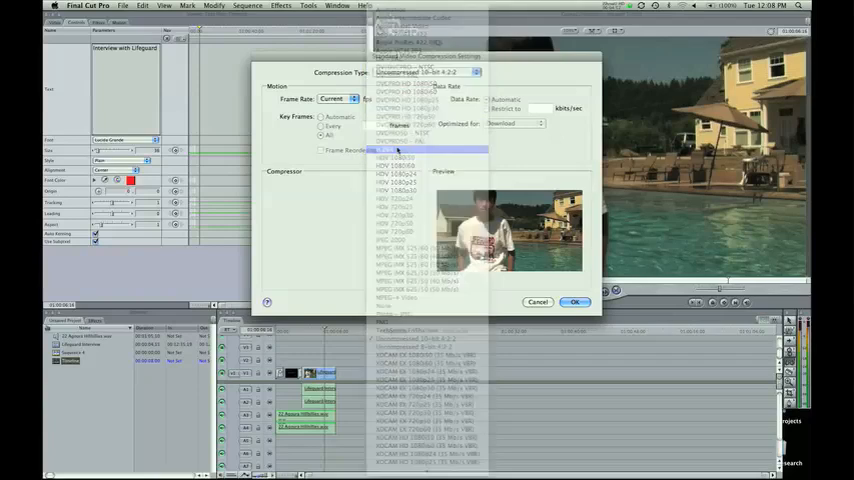
pyautogui.click(390, 149)
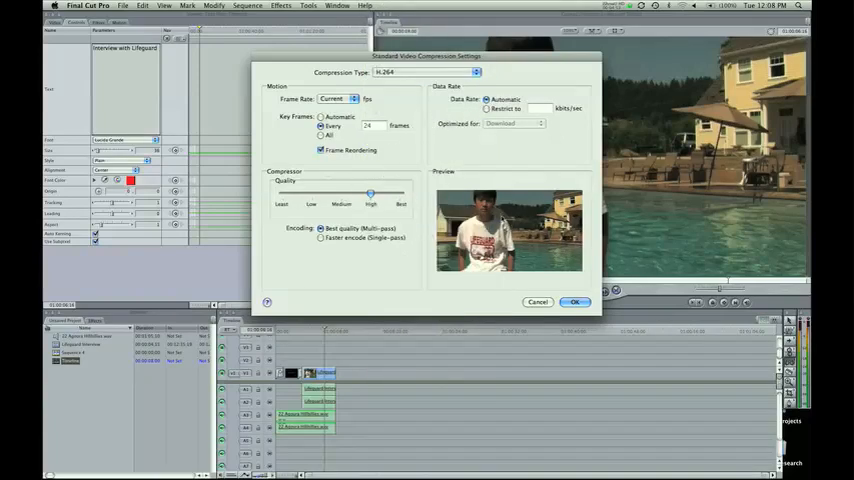
pyautogui.click(575, 302)
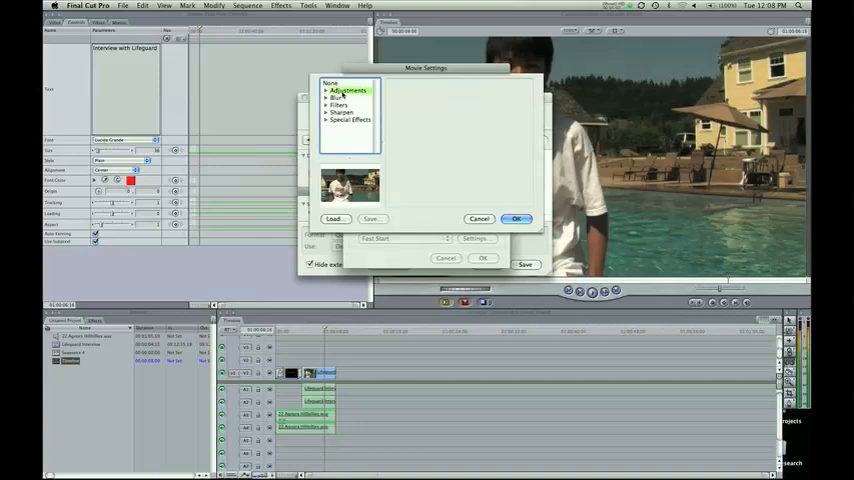
# - Browse the Blur, Sharpen and Special Effects filter categories, then close without applying any
pyautogui.click(337, 98)
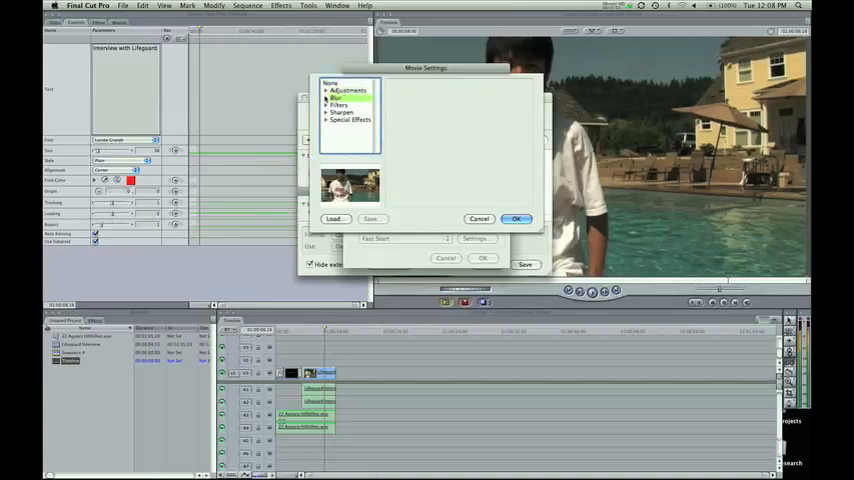
pyautogui.click(338, 98)
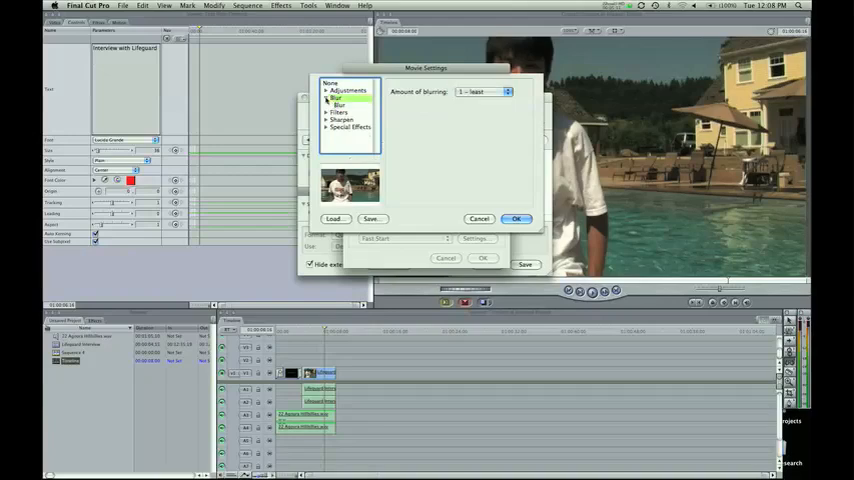
pyautogui.click(339, 105)
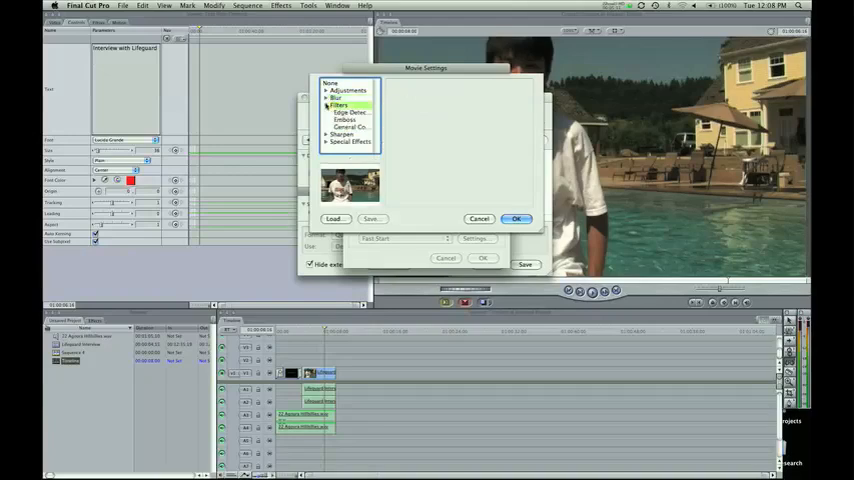
pyautogui.click(339, 105)
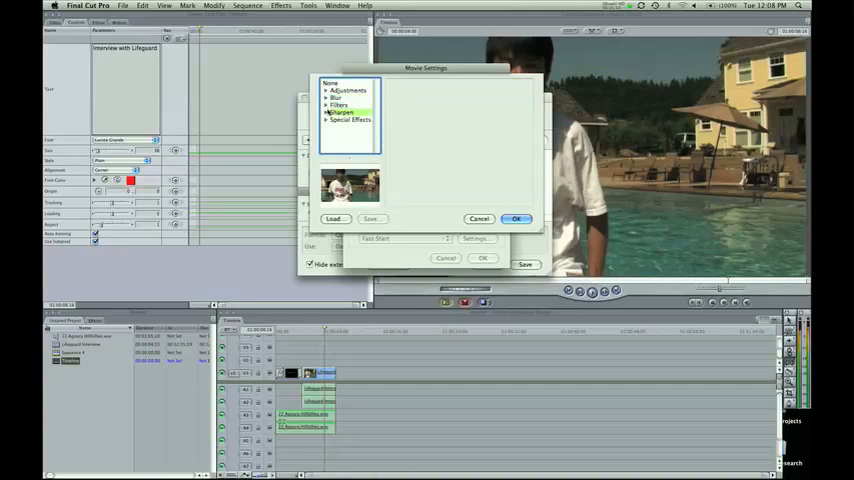
pyautogui.click(350, 120)
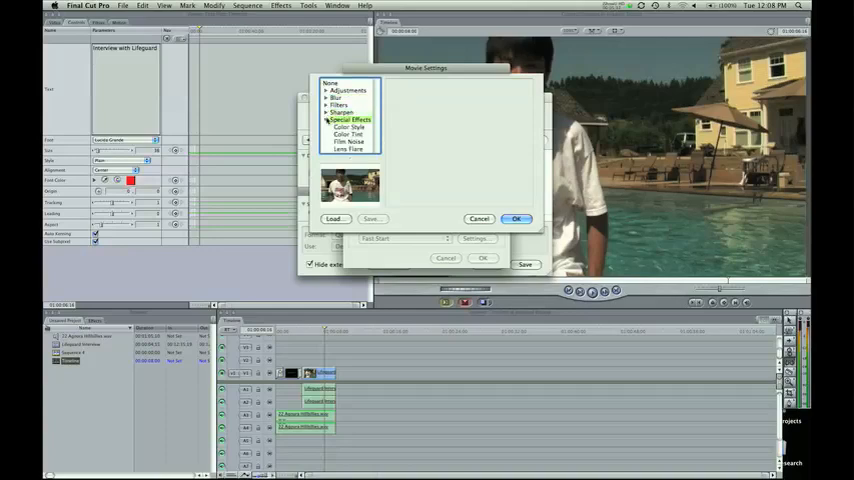
pyautogui.click(349, 119)
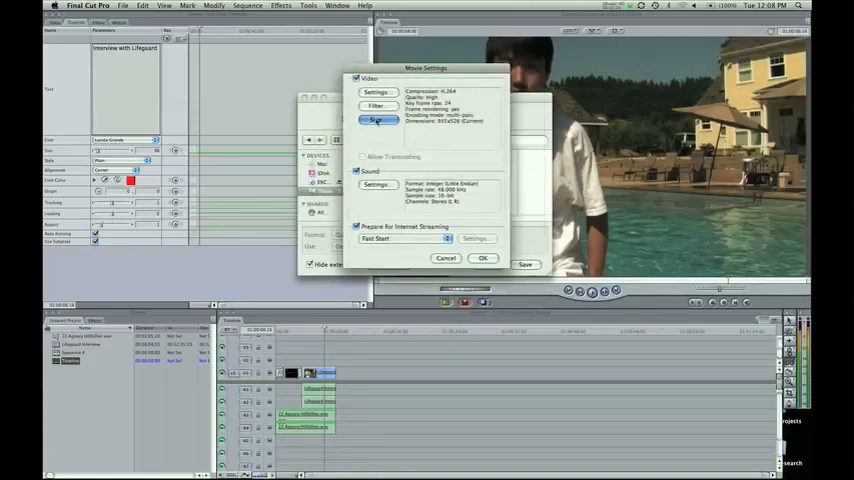
# - Enter custom dimensions 720 × 480 and uncheck Preserve aspect ratio in Export Size Settings
pyautogui.click(384, 106)
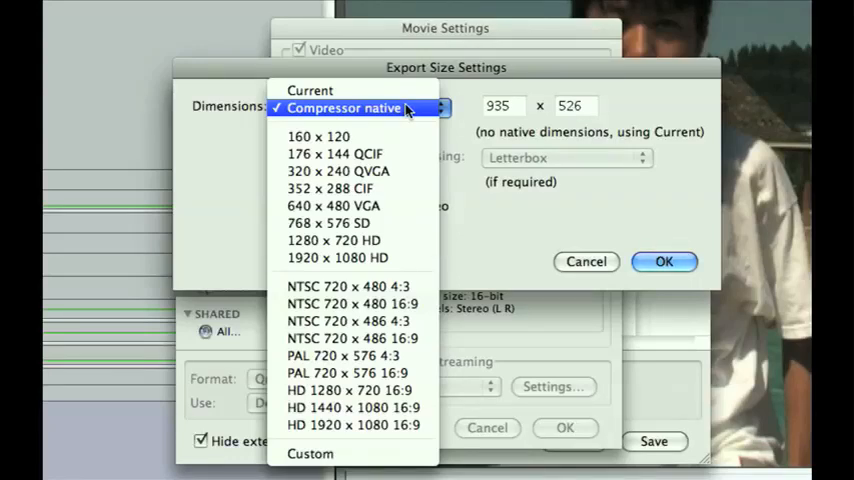
pyautogui.moveTo(310, 90)
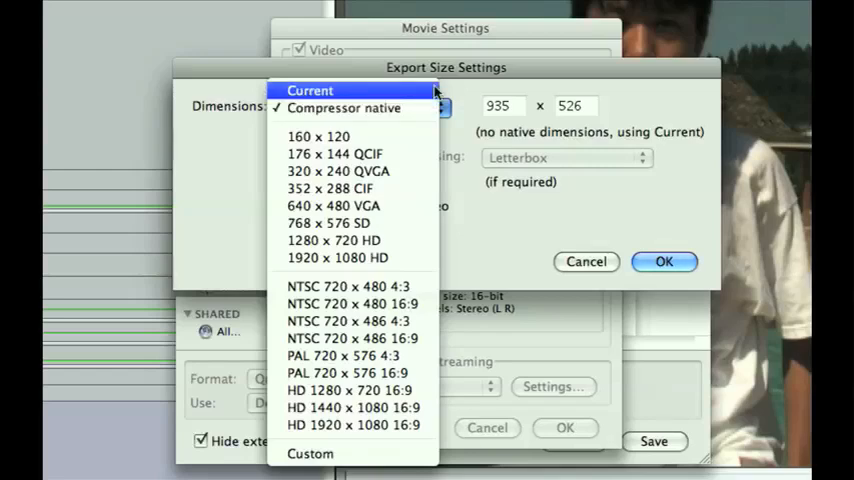
pyautogui.moveTo(343, 107)
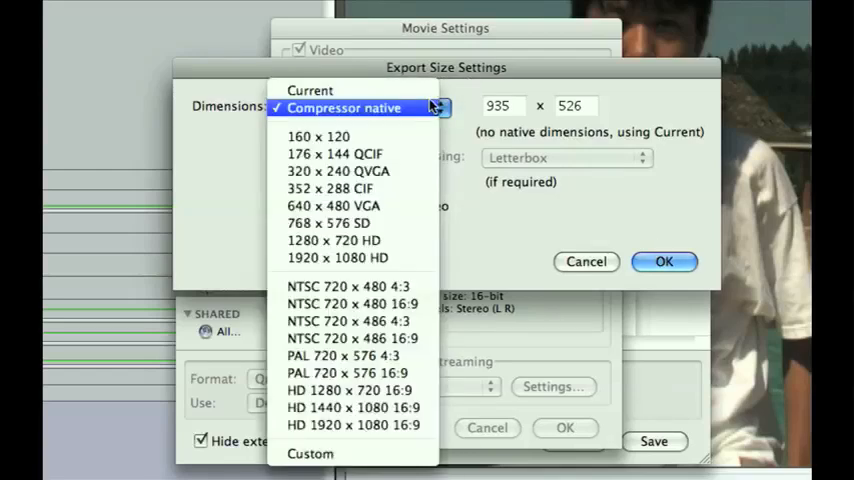
pyautogui.moveTo(310, 454)
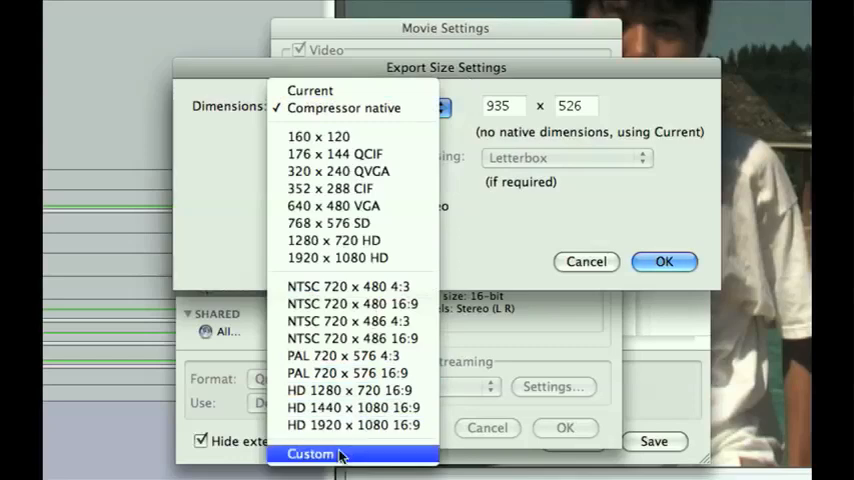
pyautogui.click(310, 454)
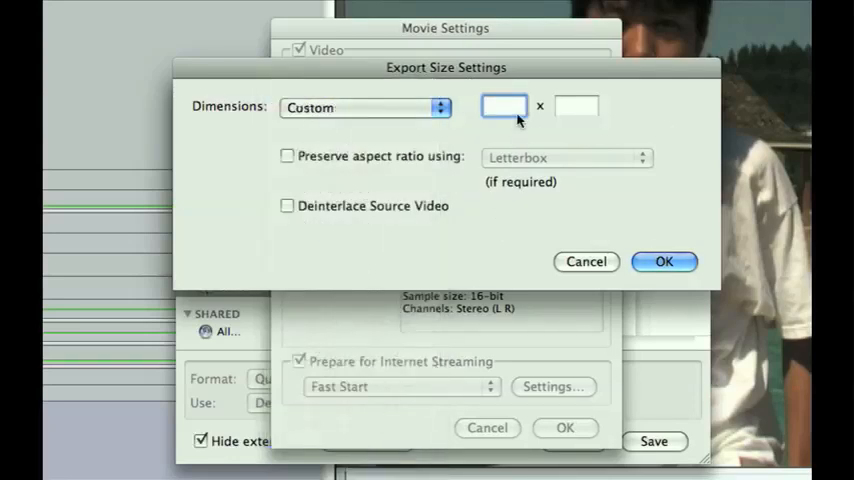
pyautogui.write('480')
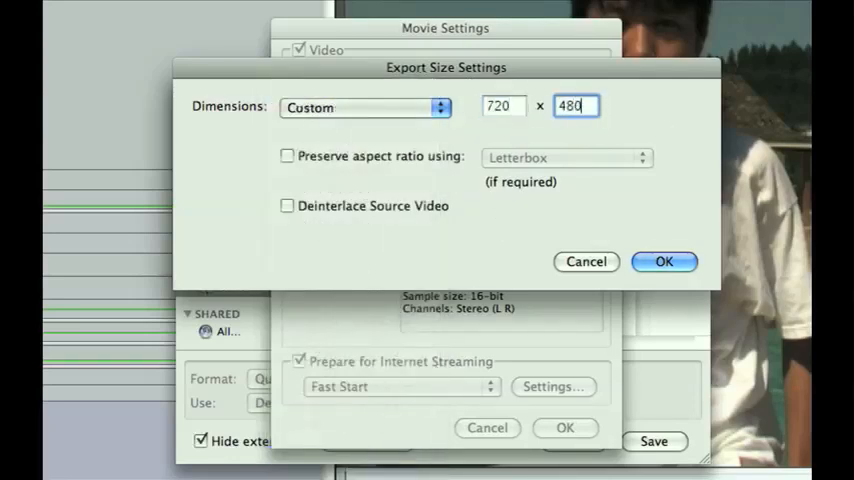
pyautogui.moveTo(438, 125)
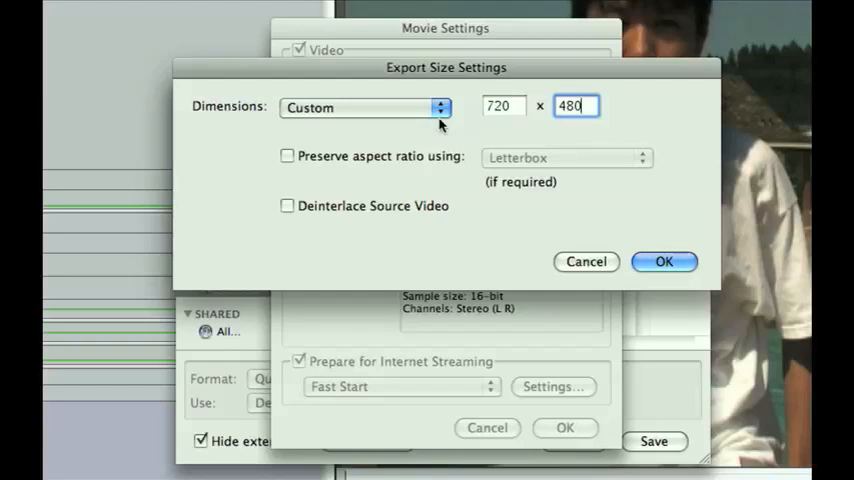
pyautogui.moveTo(335, 166)
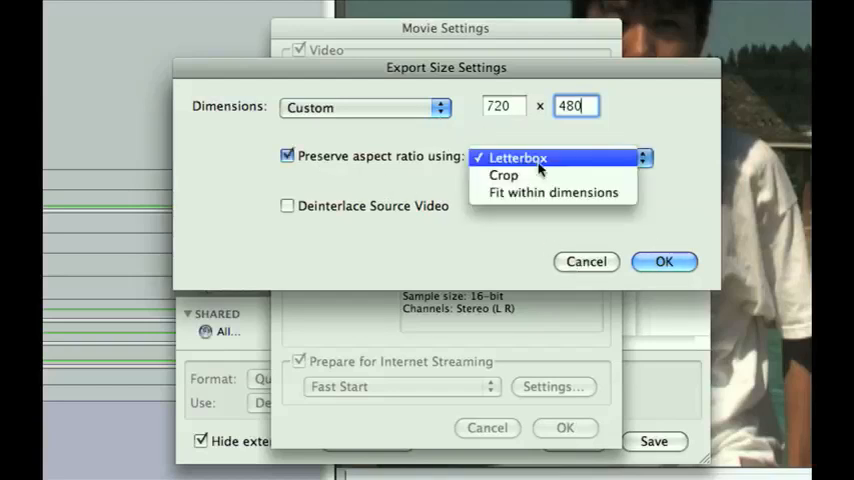
pyautogui.moveTo(552, 192)
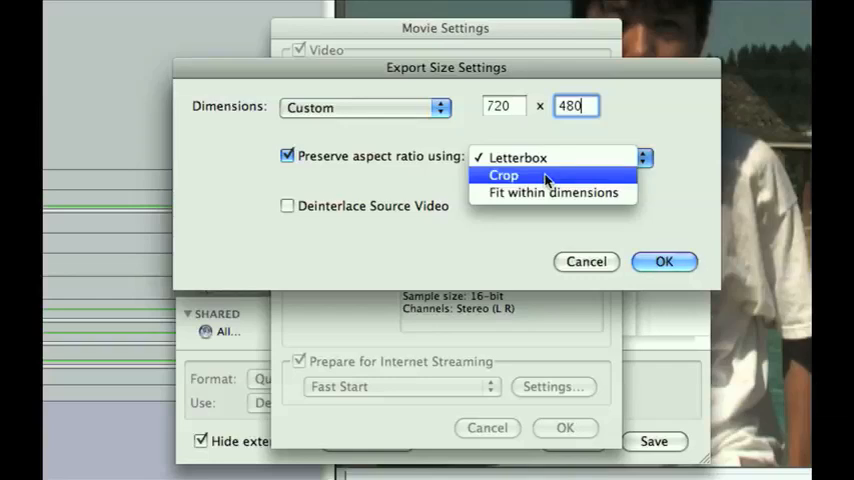
pyautogui.moveTo(578, 135)
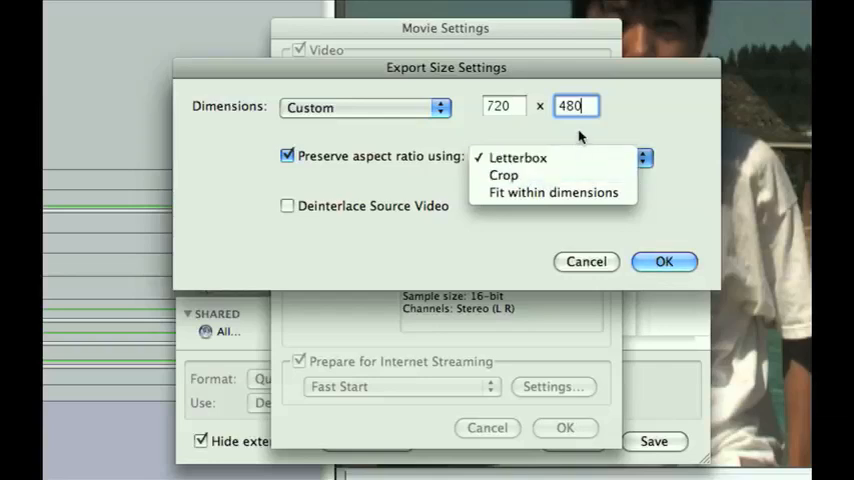
pyautogui.click(519, 157)
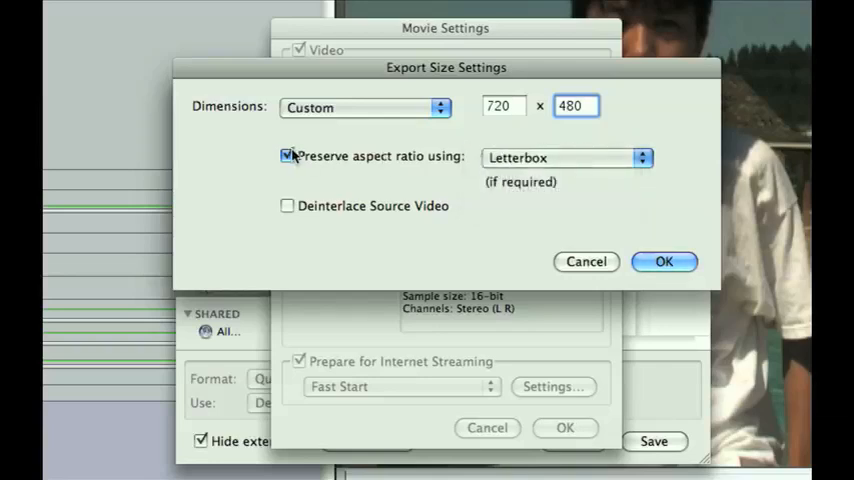
pyautogui.click(287, 155)
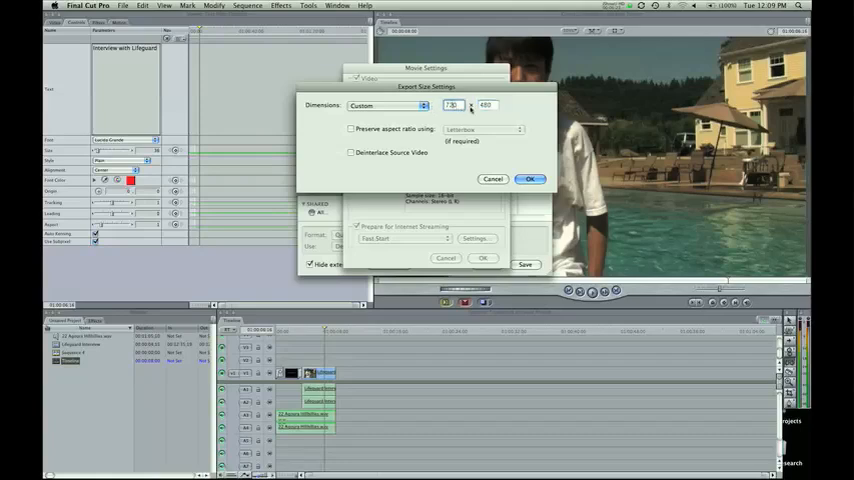
# - Pick the NTSC 720 x 480 16:9 dimensions preset and confirm Export Size Settings
pyautogui.click(388, 105)
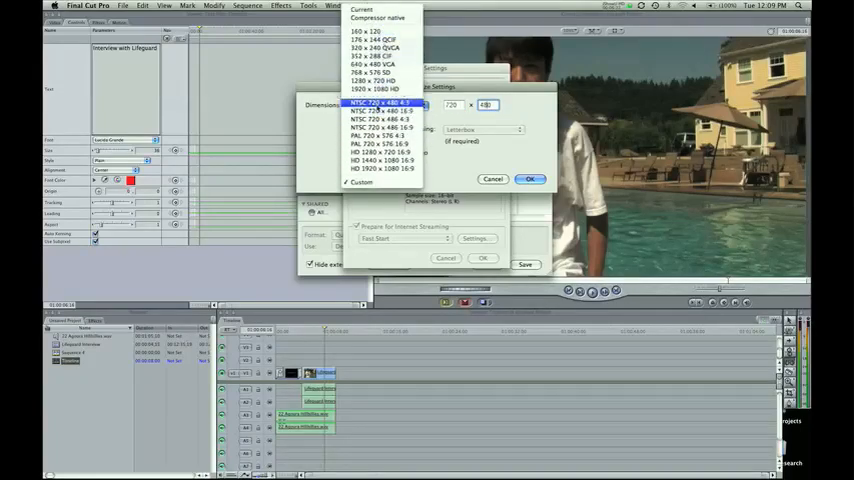
pyautogui.moveTo(385, 110)
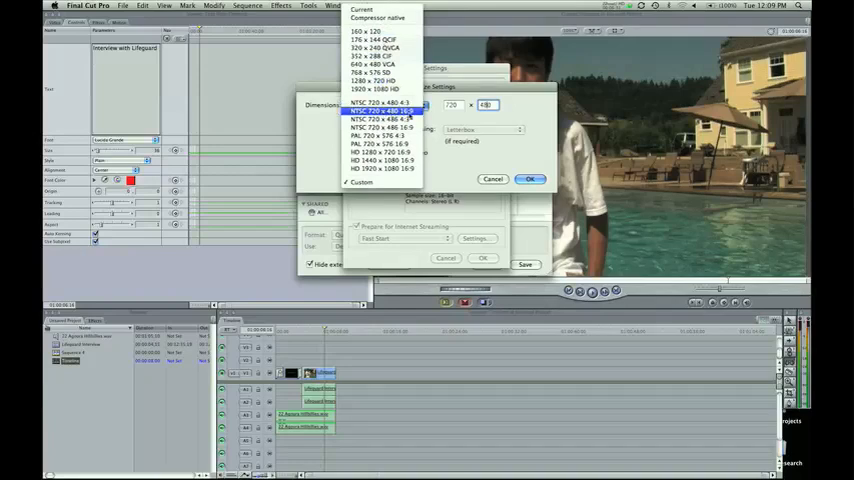
pyautogui.click(385, 118)
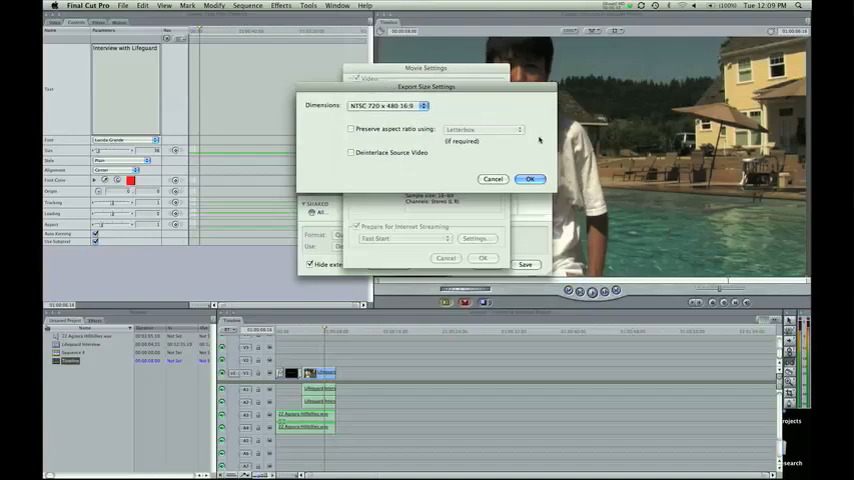
pyautogui.click(530, 179)
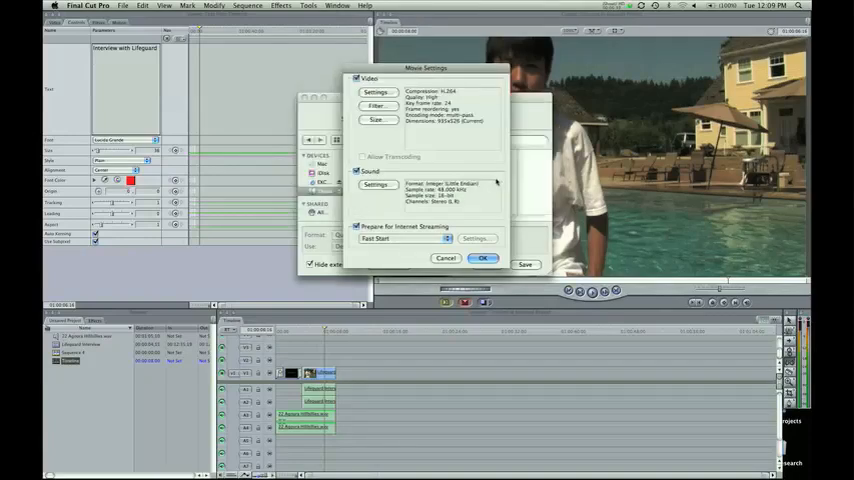
# - Set sound to Linear PCM, Stereo (L R), Better quality, preview it, and accept
pyautogui.click(377, 184)
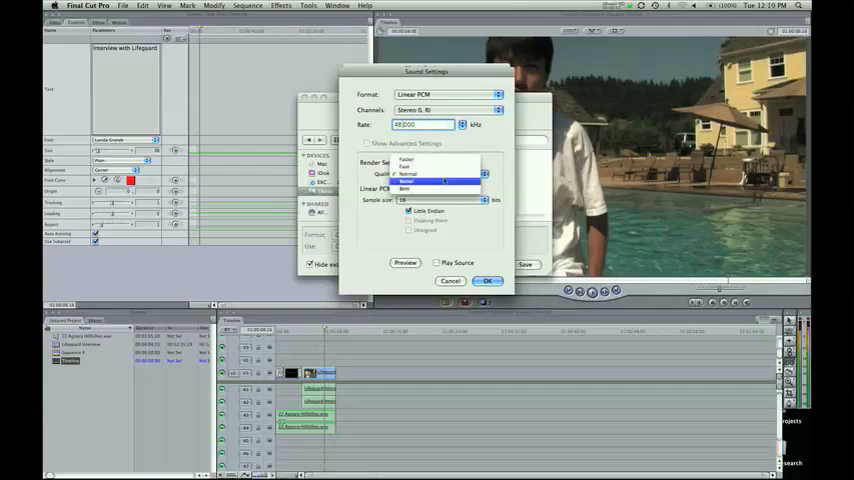
pyautogui.click(435, 181)
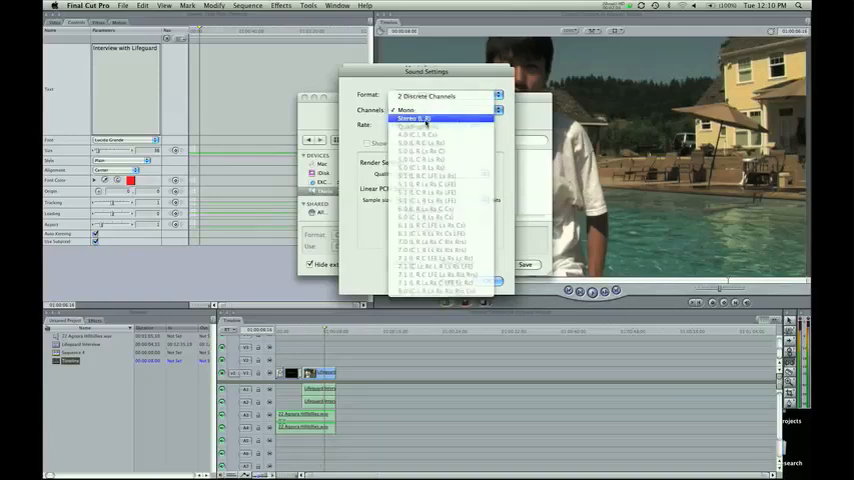
pyautogui.click(440, 94)
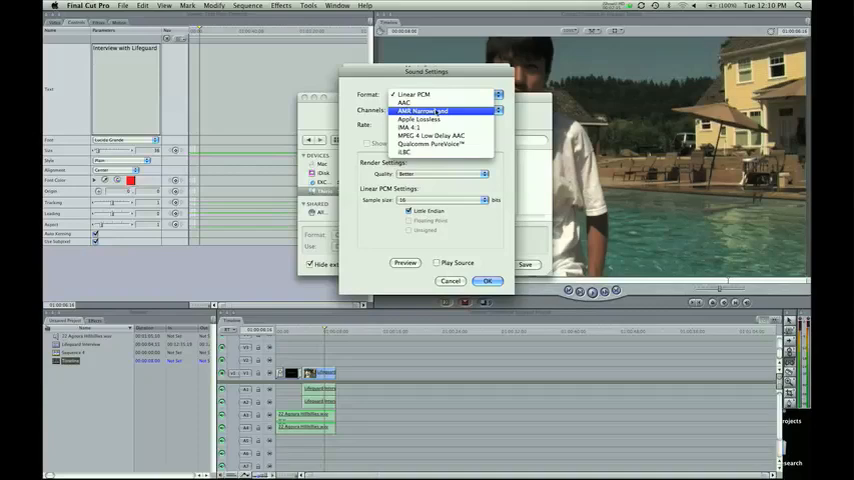
pyautogui.click(413, 94)
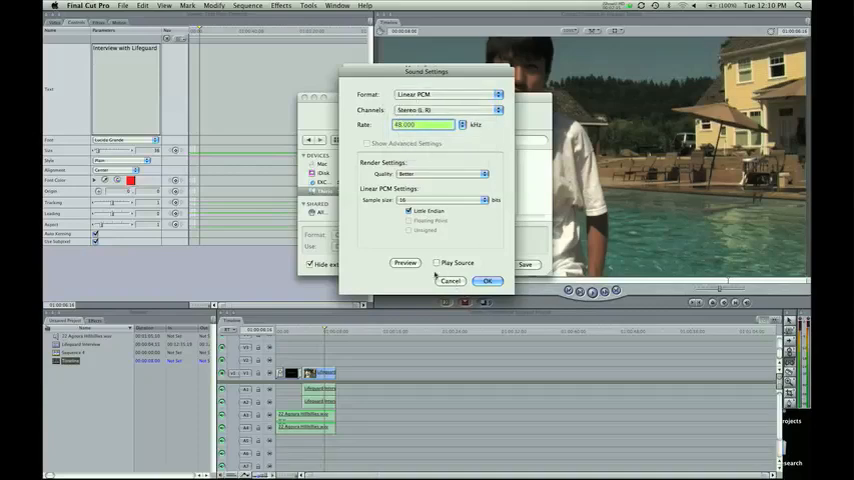
pyautogui.click(405, 262)
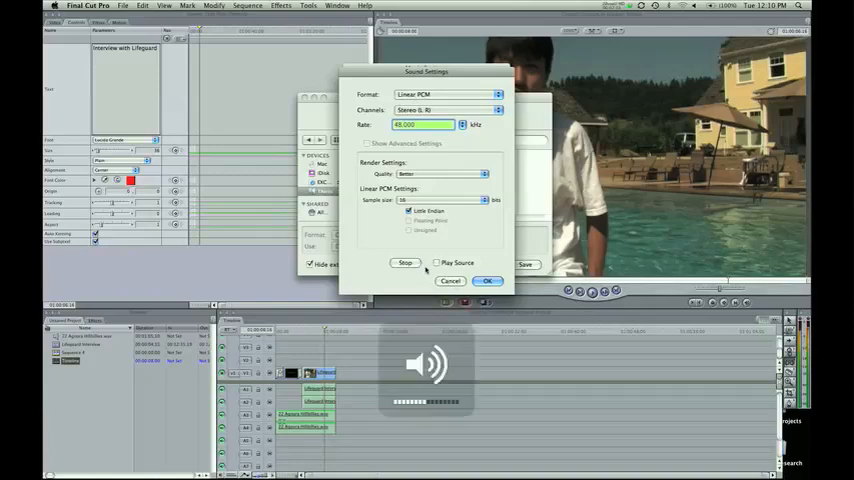
pyautogui.click(436, 262)
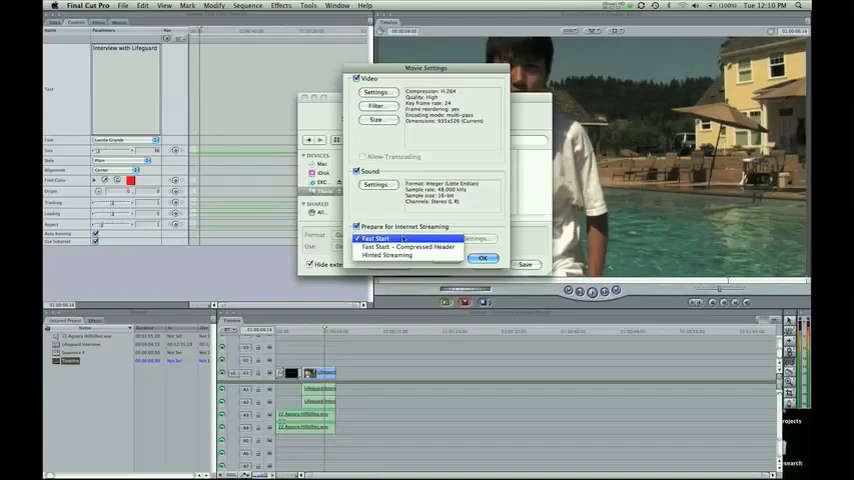
# - Keep Fast Start internet streaming and confirm the Movie Settings
pyautogui.click(400, 238)
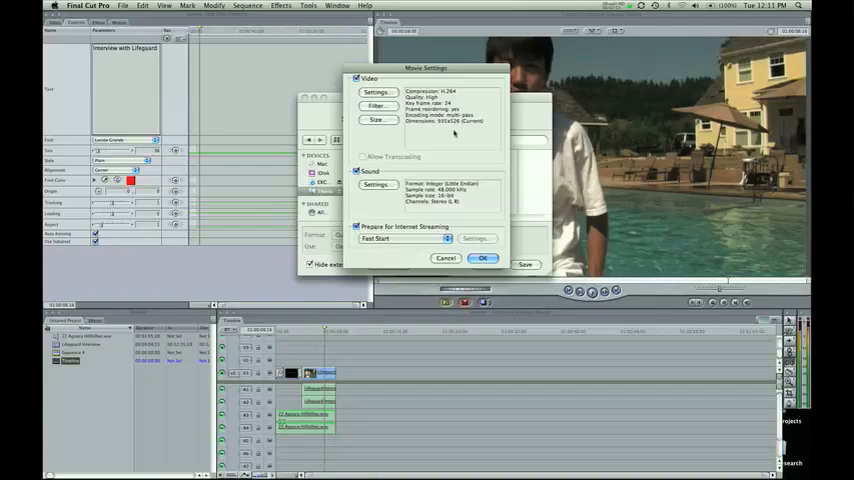
pyautogui.click(483, 258)
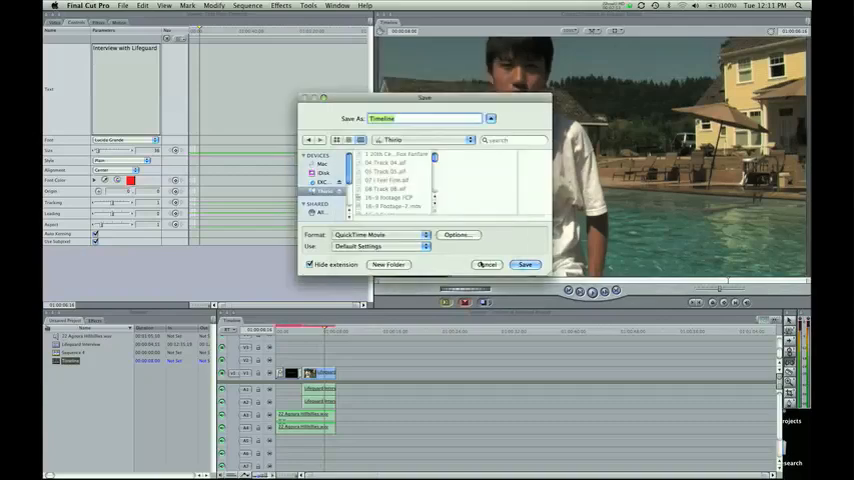
# - Cancel the QuickTime conversion save dialog for Timeline
pyautogui.click(525, 264)
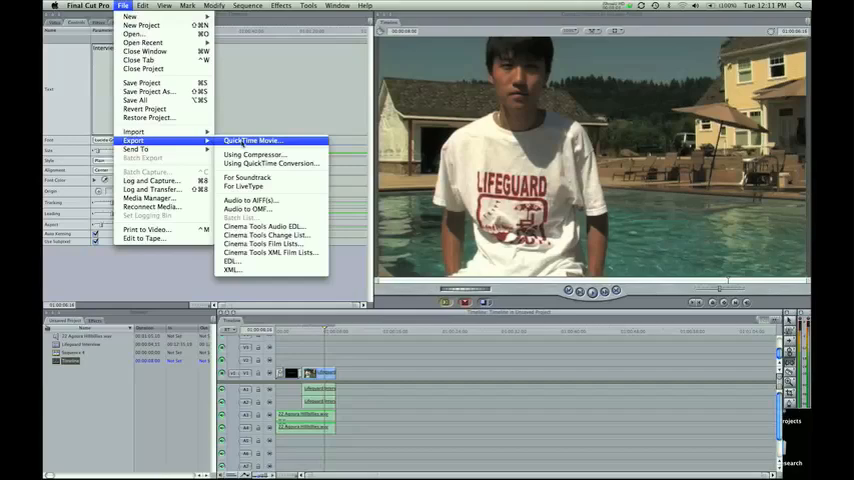
pyautogui.moveTo(254, 155)
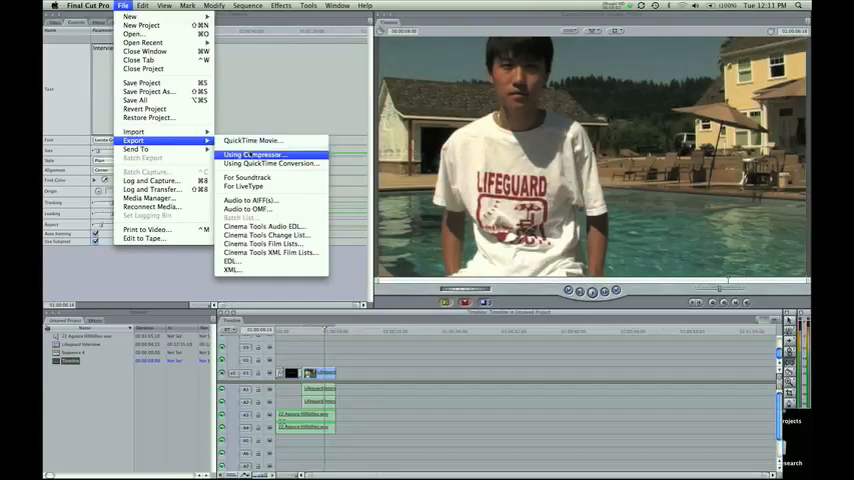